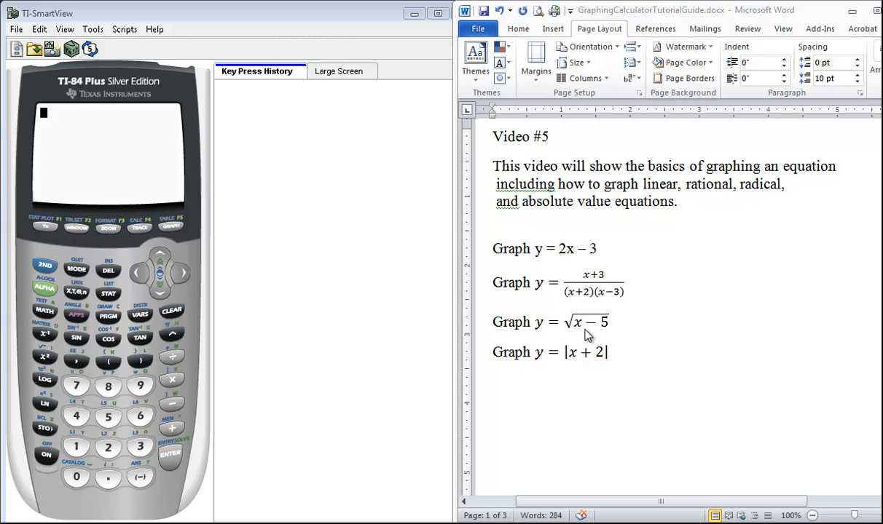
mouse_move(589, 367)
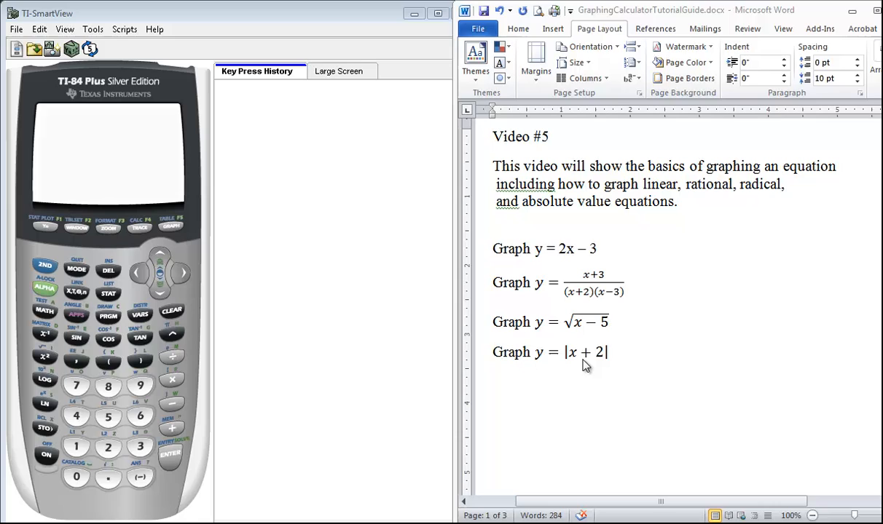
mouse_move(41, 230)
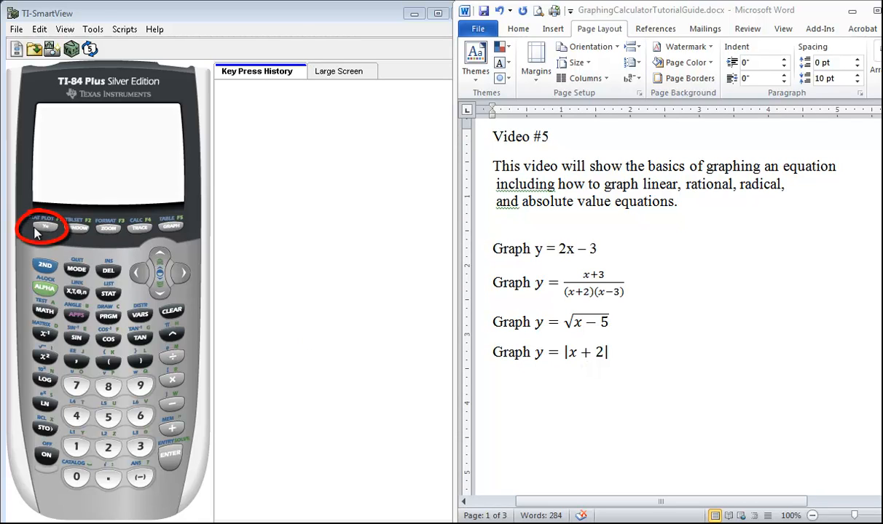
- Bring up the empty Y= editor with blank Y1 through Y7 lines
click(40, 224)
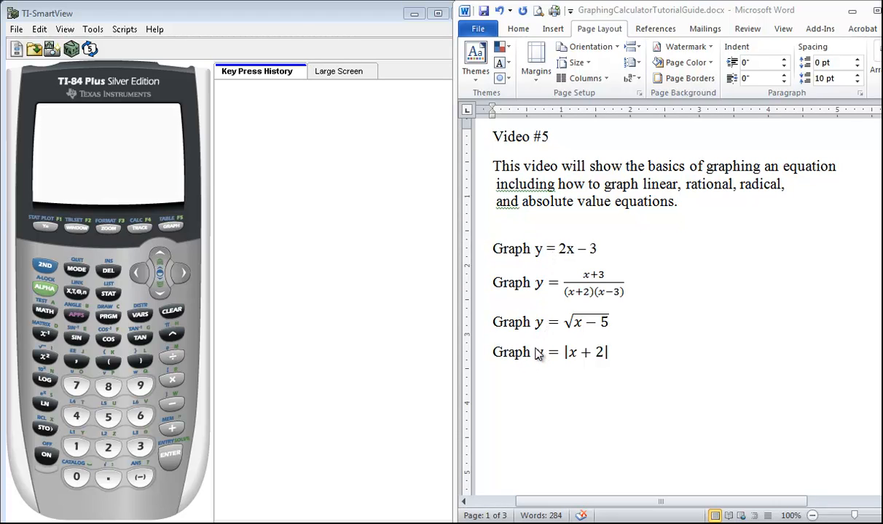
mouse_move(47, 233)
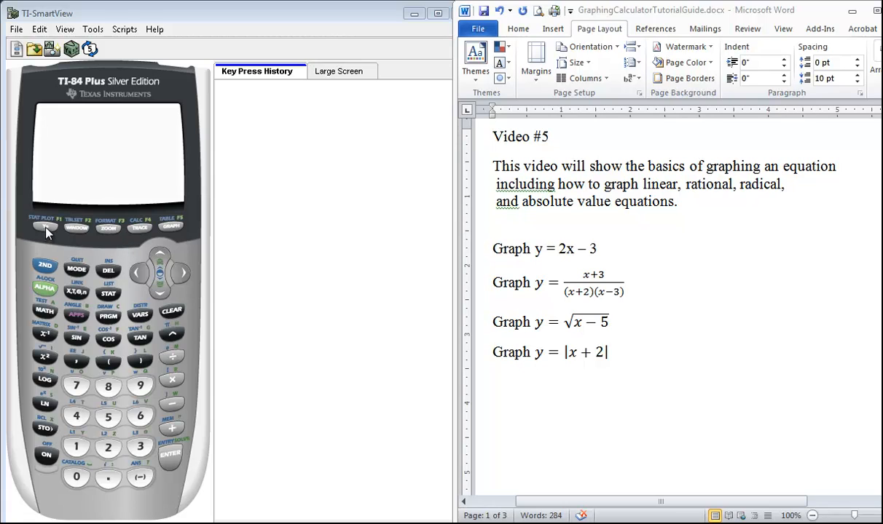
click(44, 226)
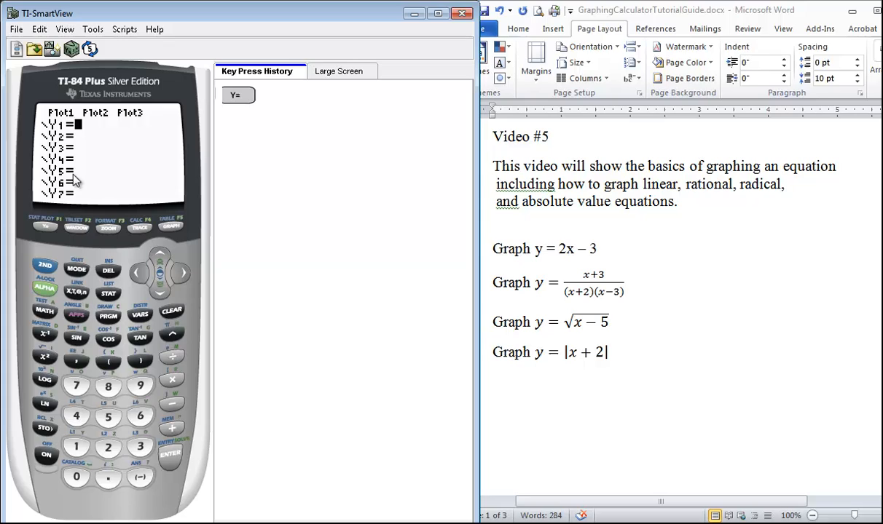
mouse_move(79, 202)
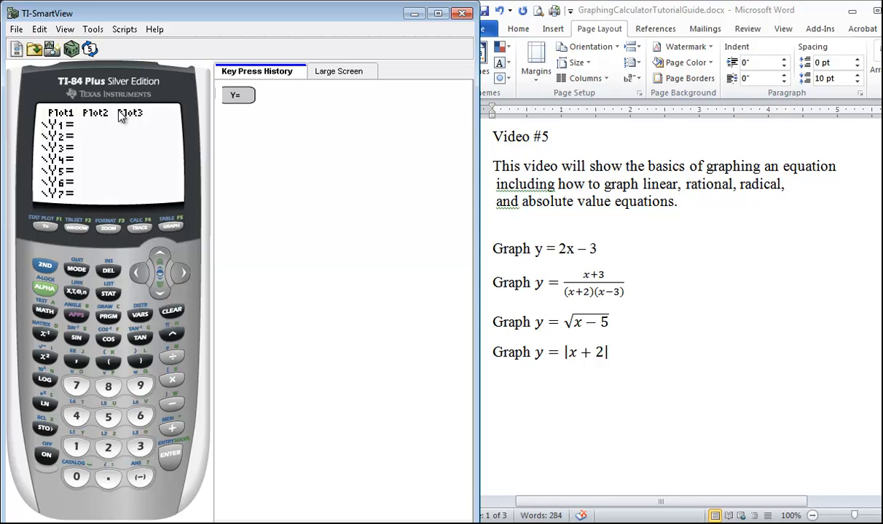
mouse_move(139, 160)
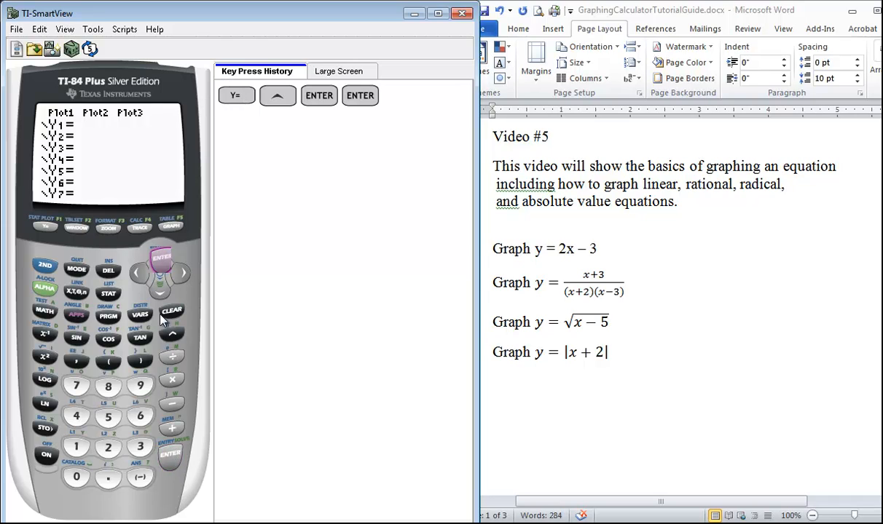
click(160, 253)
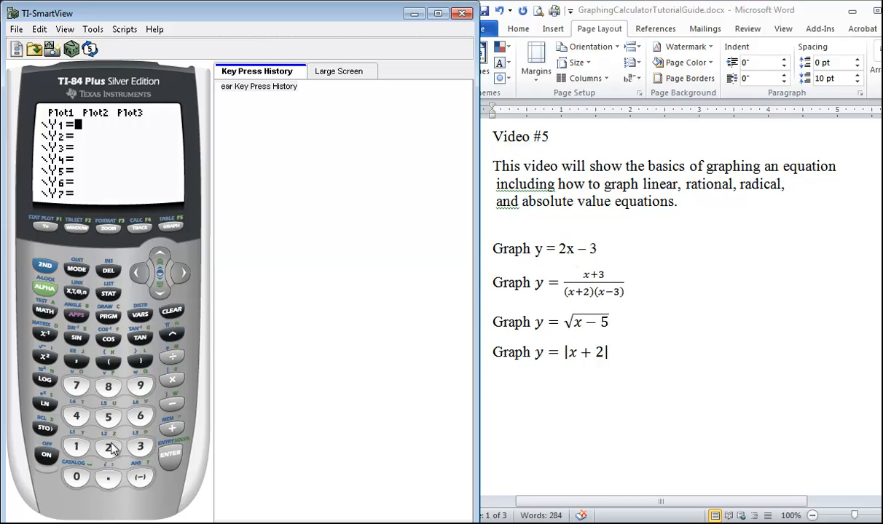
- Enter Y1=2X−3 and graph its straight line
click(108, 447)
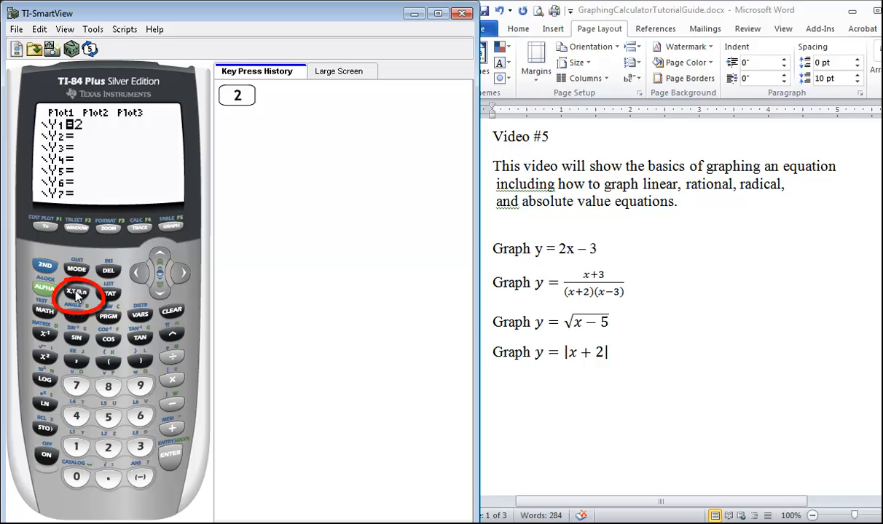
click(75, 293)
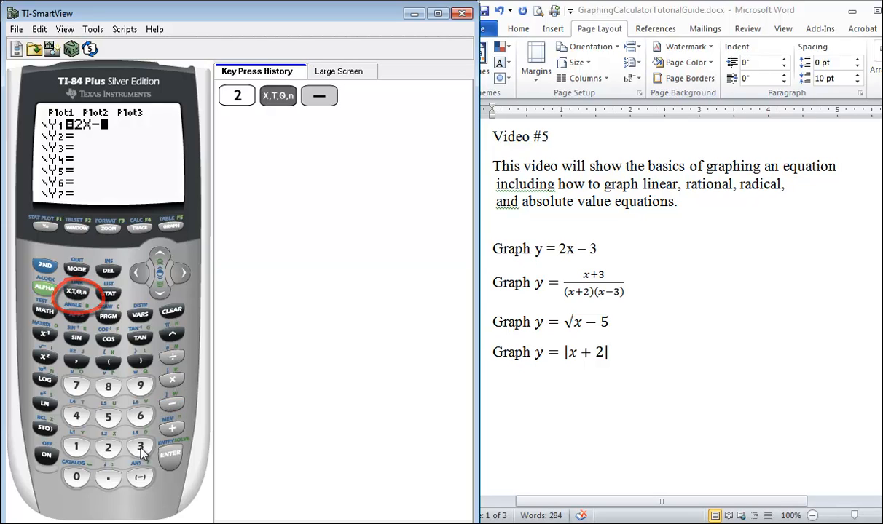
click(140, 446)
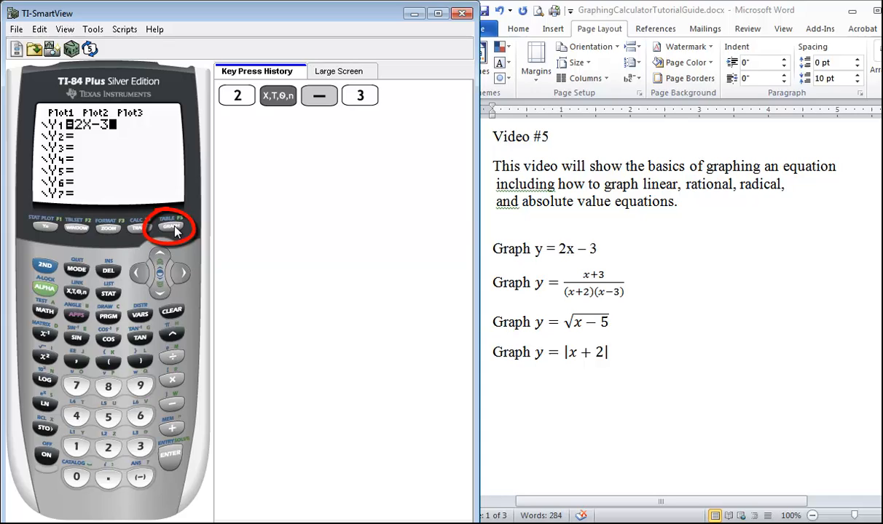
click(169, 228)
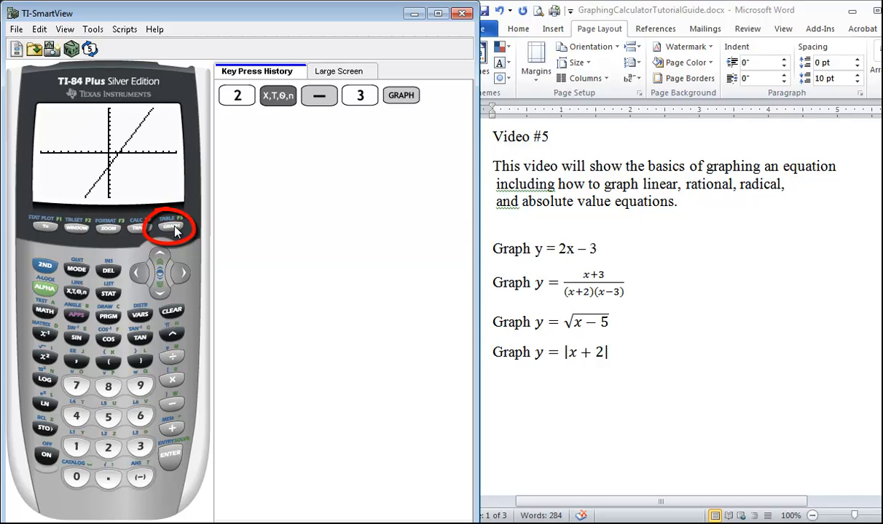
mouse_move(84, 178)
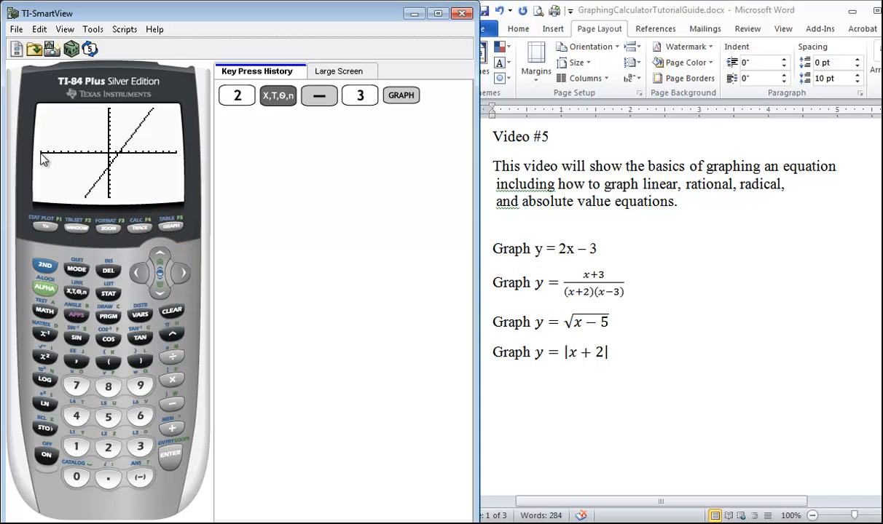
mouse_move(180, 156)
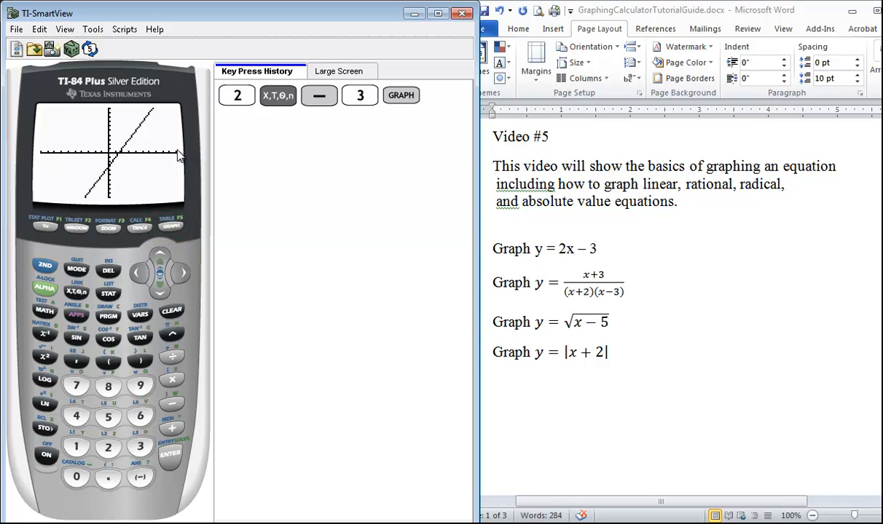
mouse_move(109, 204)
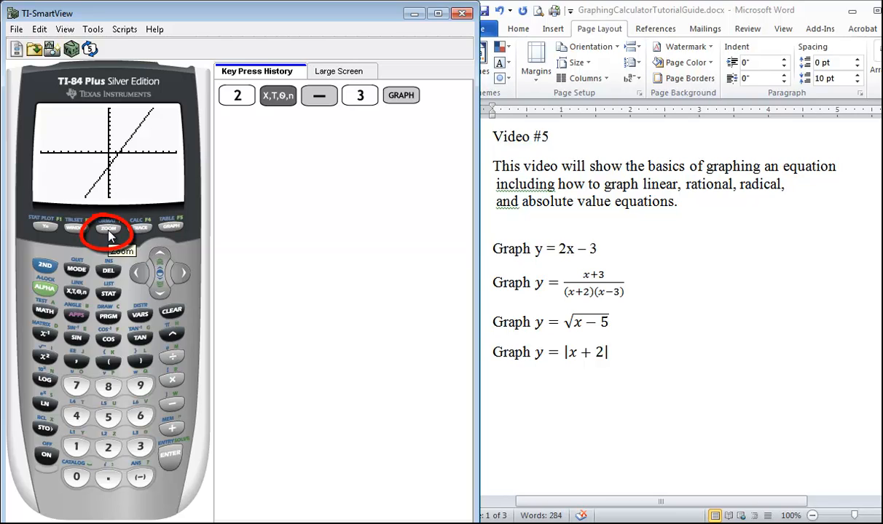
- Reset the graph to the ZStandard viewing window
click(108, 228)
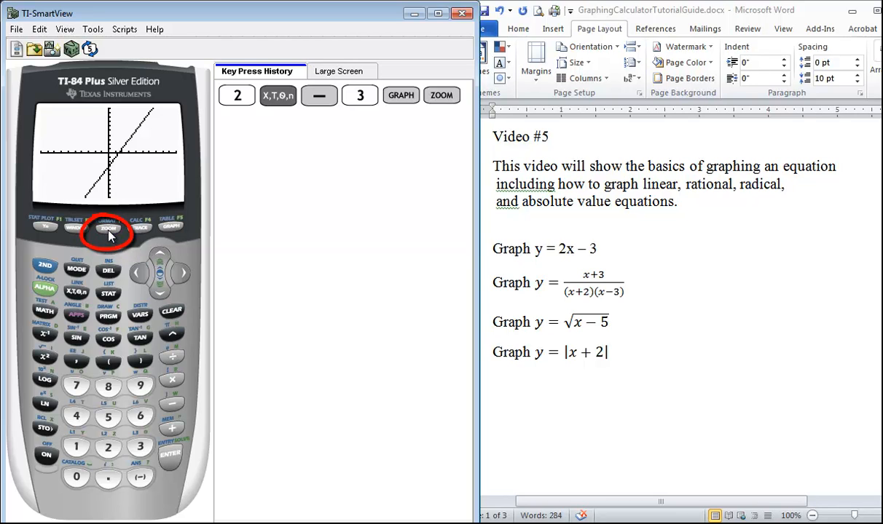
click(108, 230)
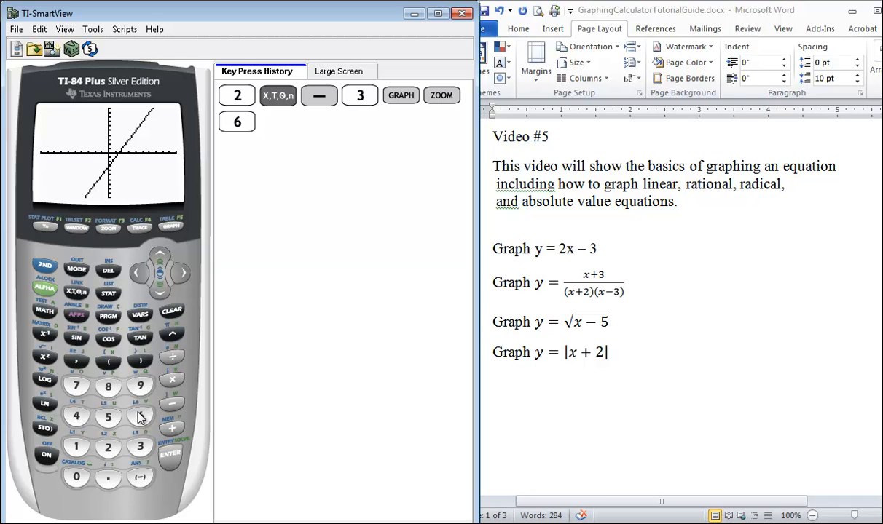
mouse_move(556, 308)
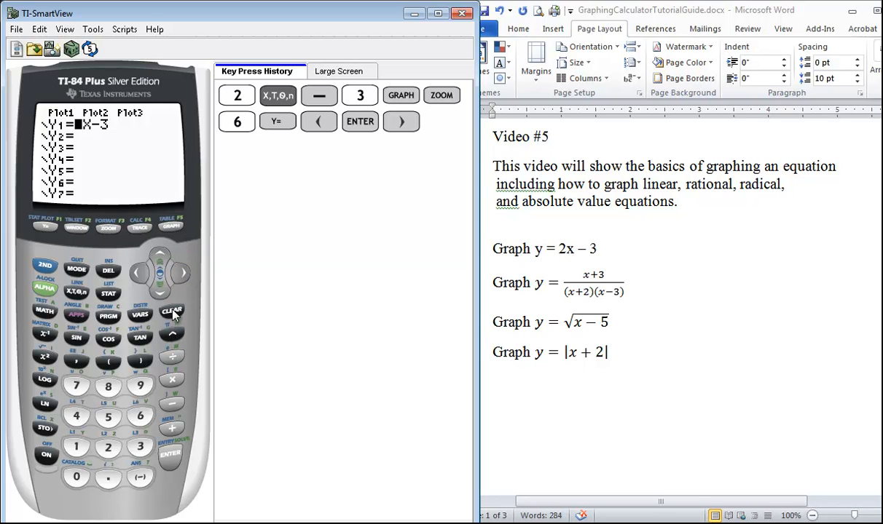
- Replace Y1 with (X+3)/((X+2)(X−3)) and graph the rational curve
click(172, 311)
text(()
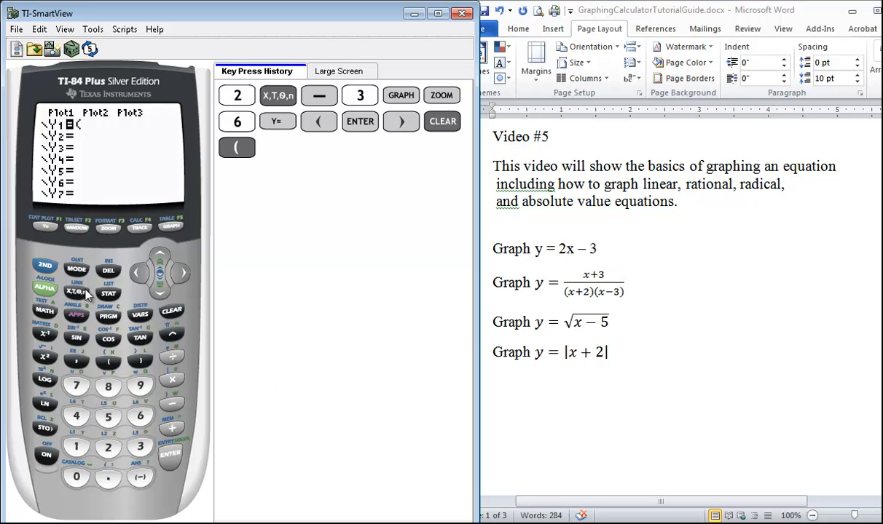
click(75, 292)
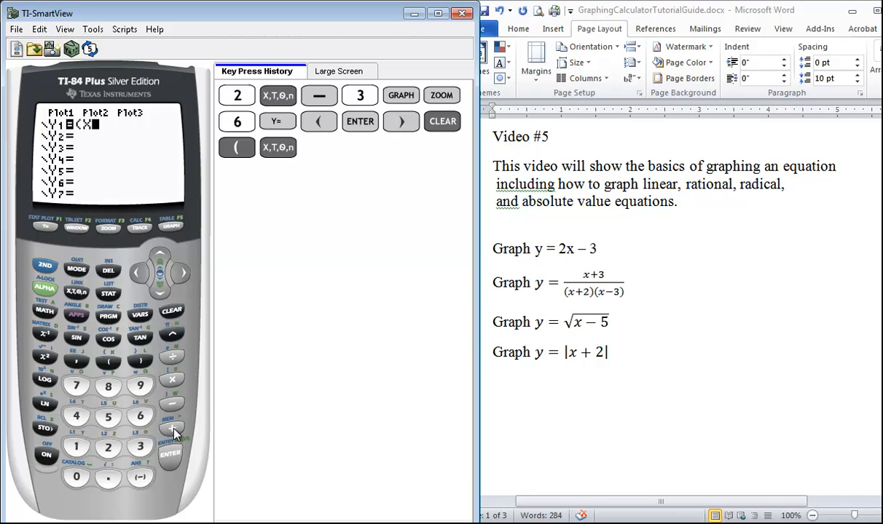
click(139, 362)
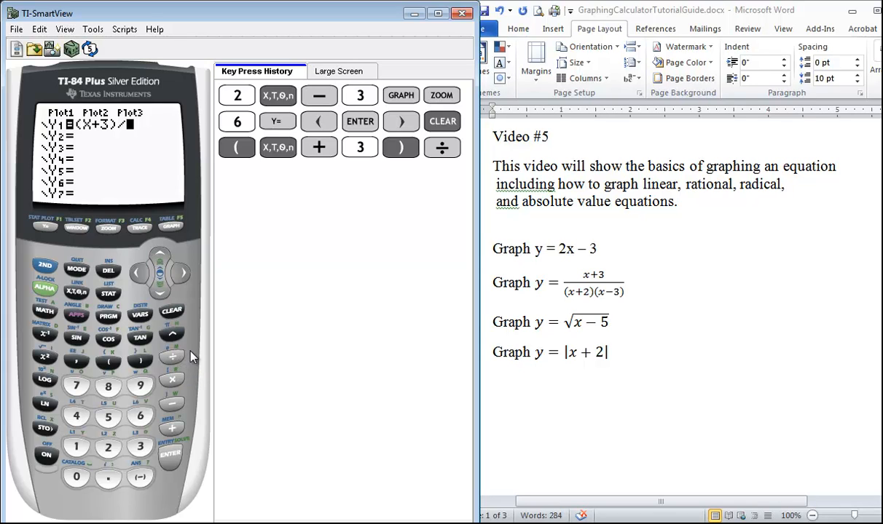
mouse_move(569, 306)
text(((X+2)(X-)
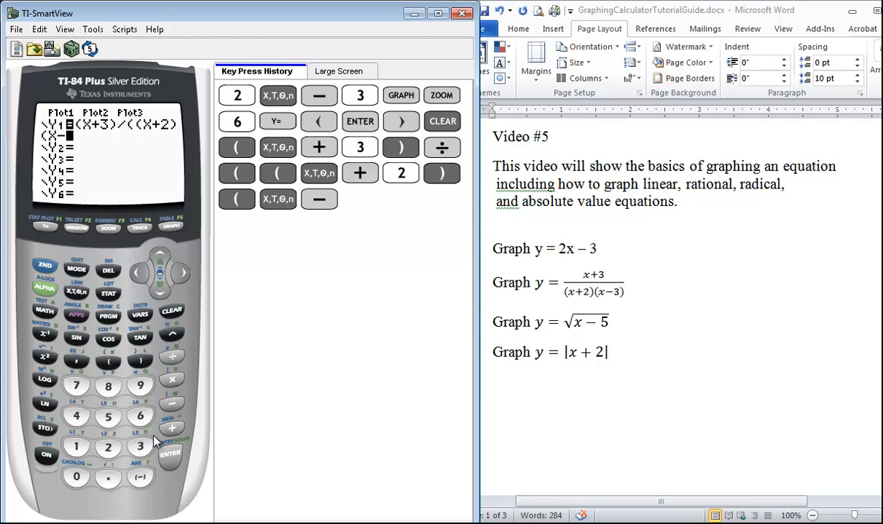
click(140, 361)
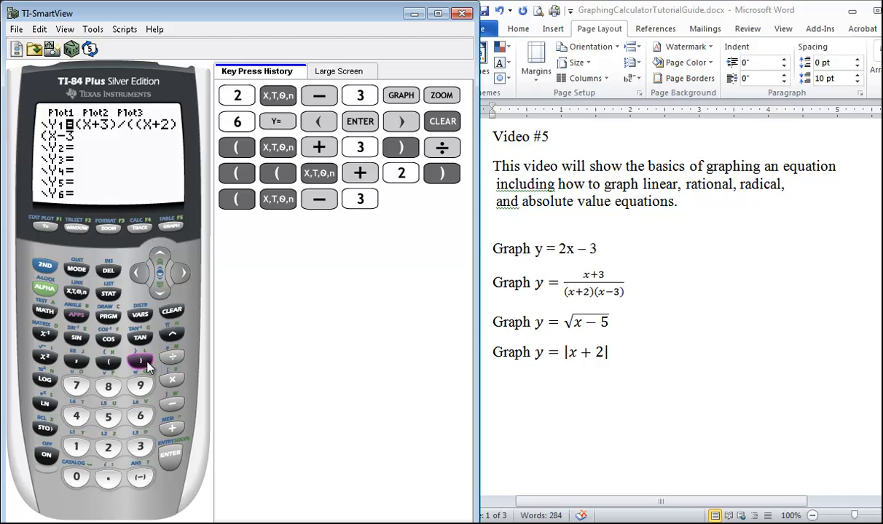
click(141, 361)
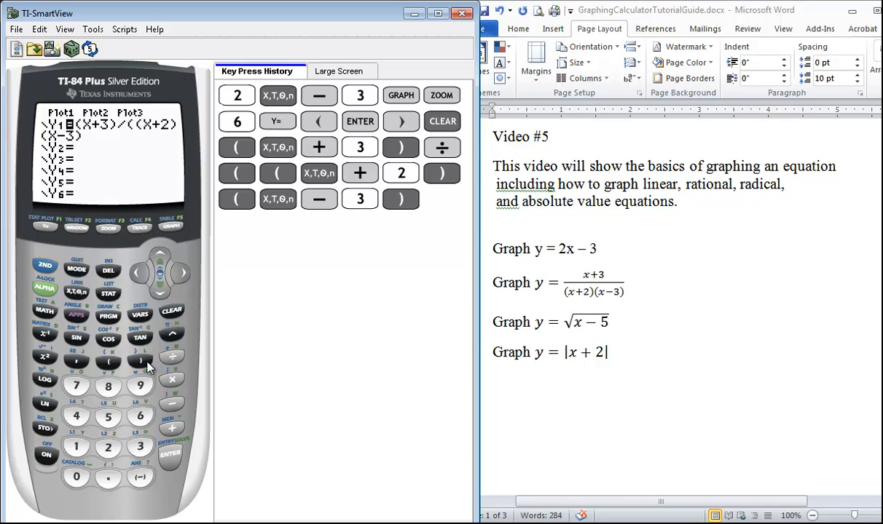
click(140, 362)
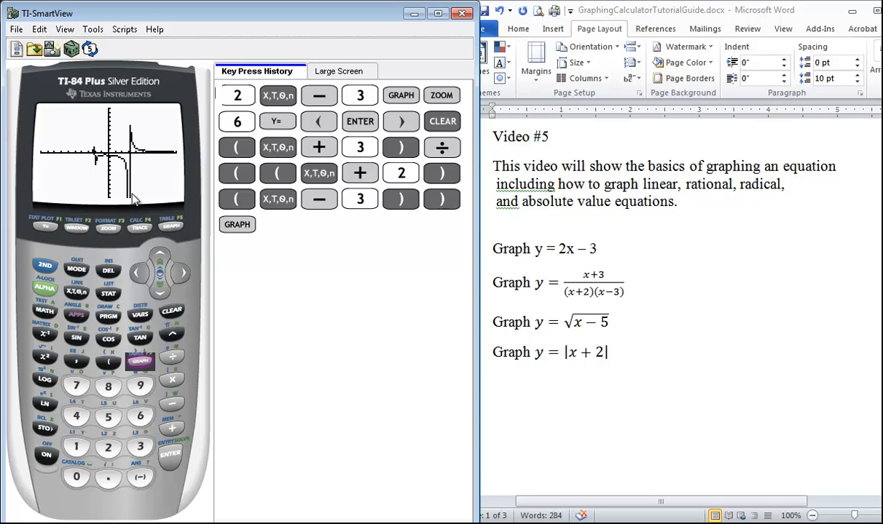
mouse_move(134, 162)
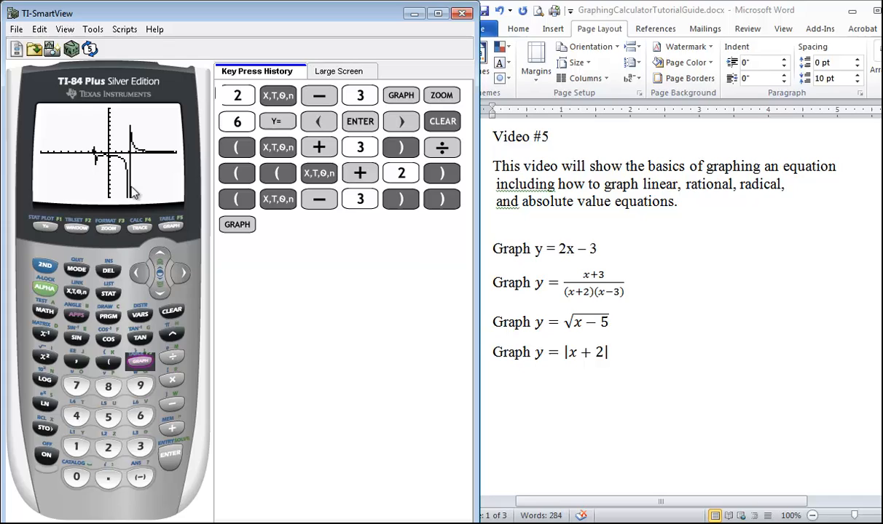
mouse_move(606, 301)
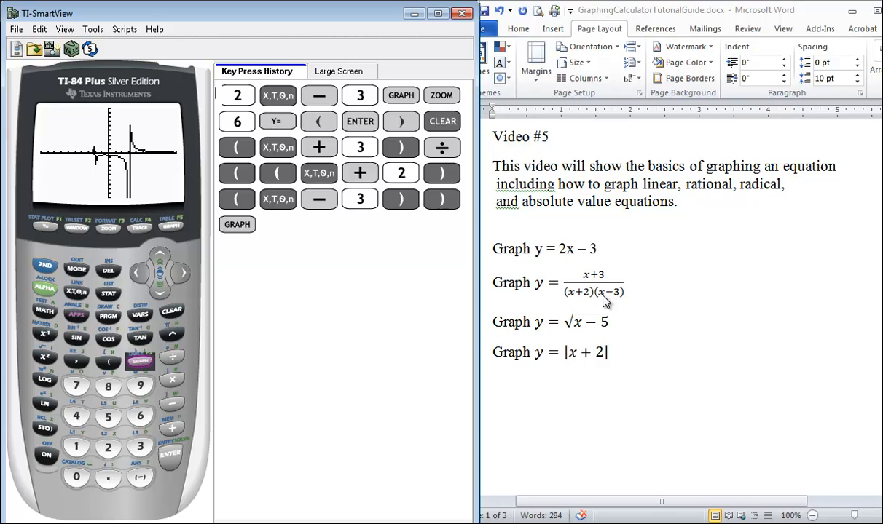
mouse_move(99, 166)
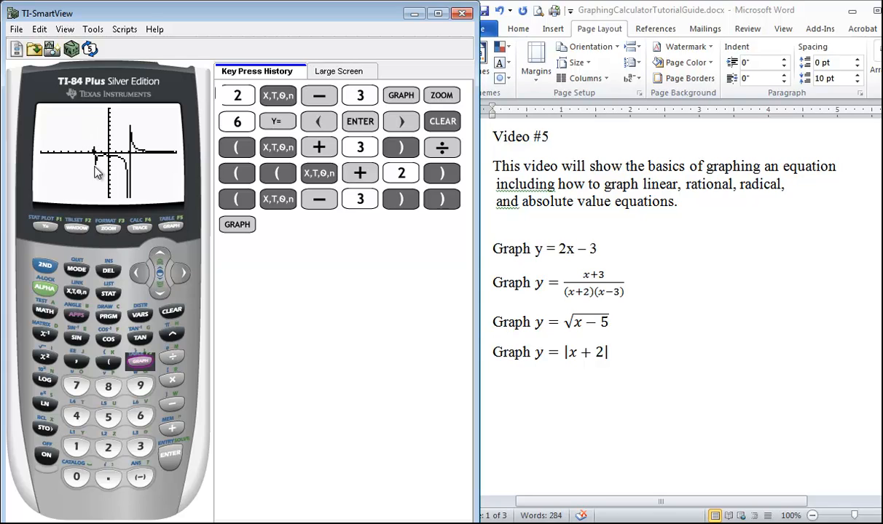
mouse_move(589, 304)
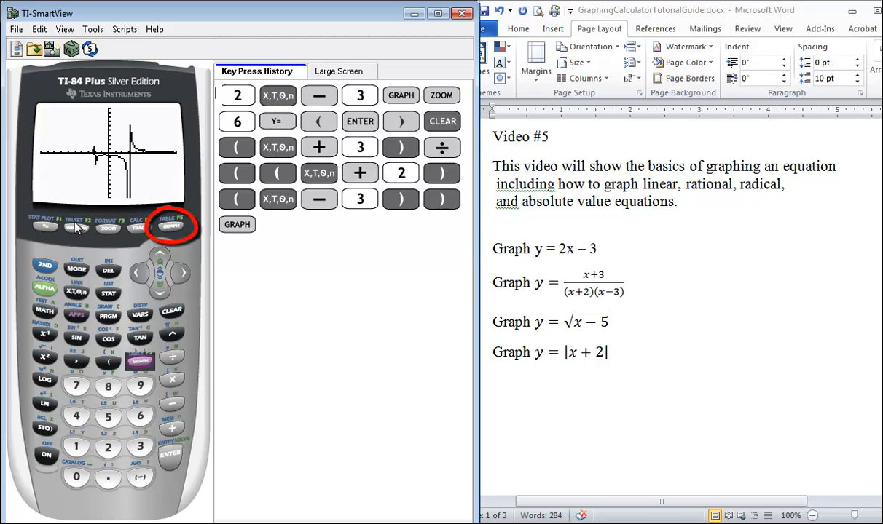
mouse_move(46, 274)
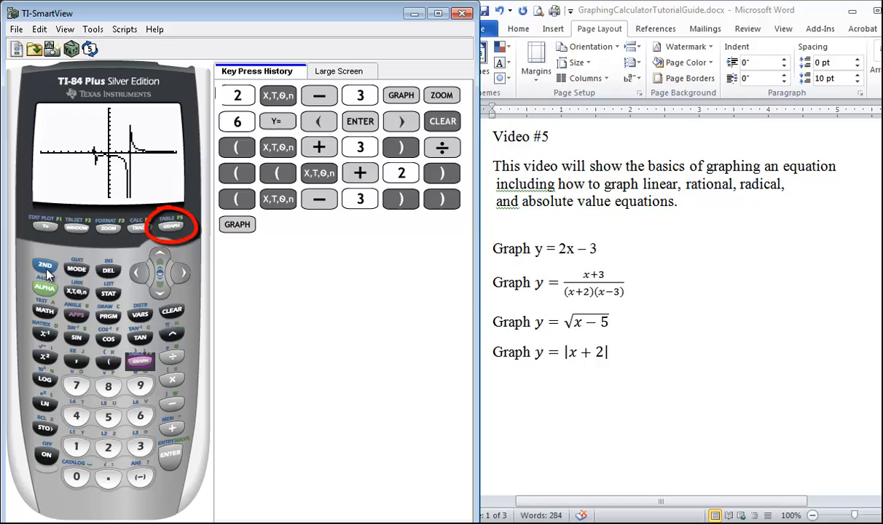
- Show the table of values with the error entry at X=−2
click(43, 266)
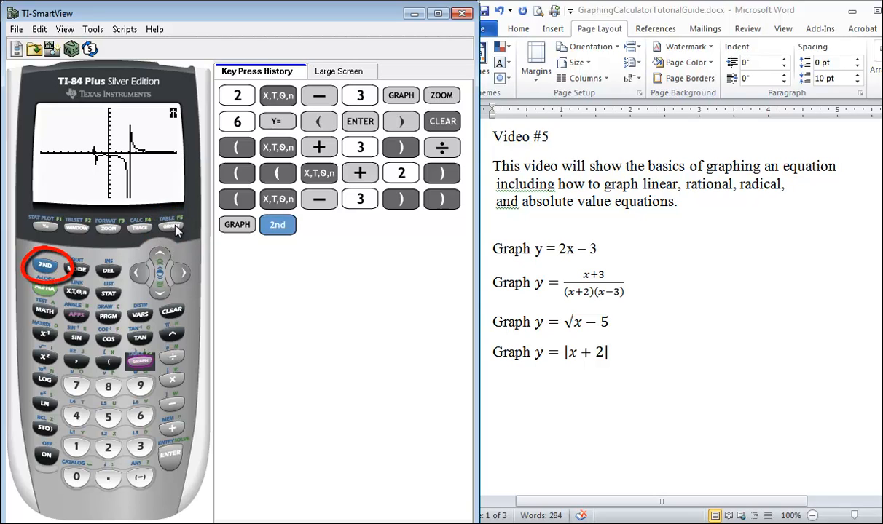
click(172, 224)
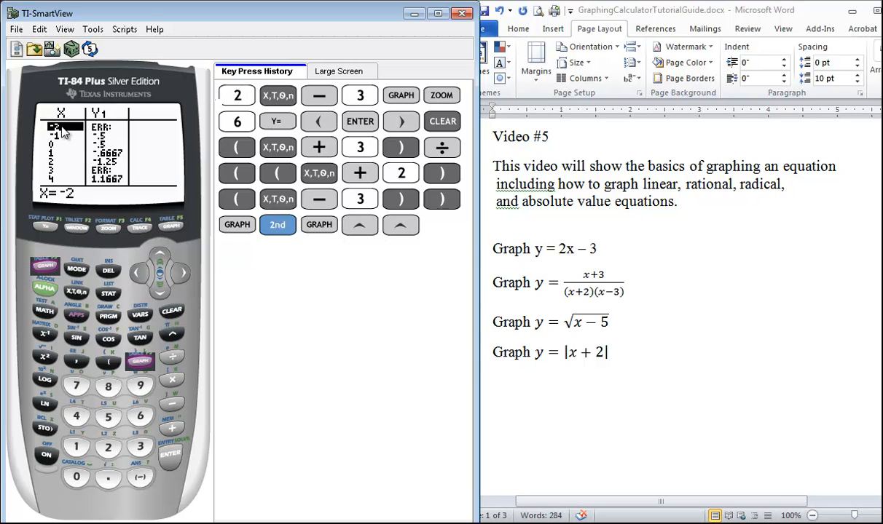
mouse_move(61, 309)
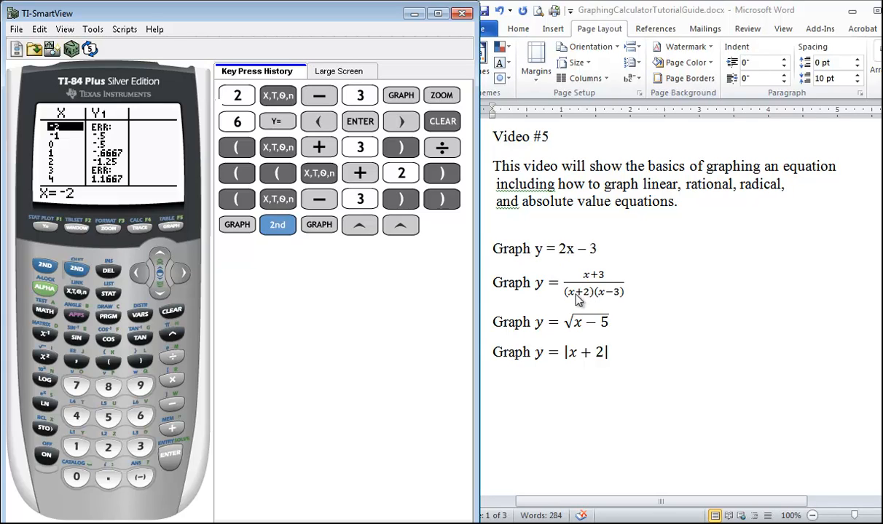
mouse_move(598, 297)
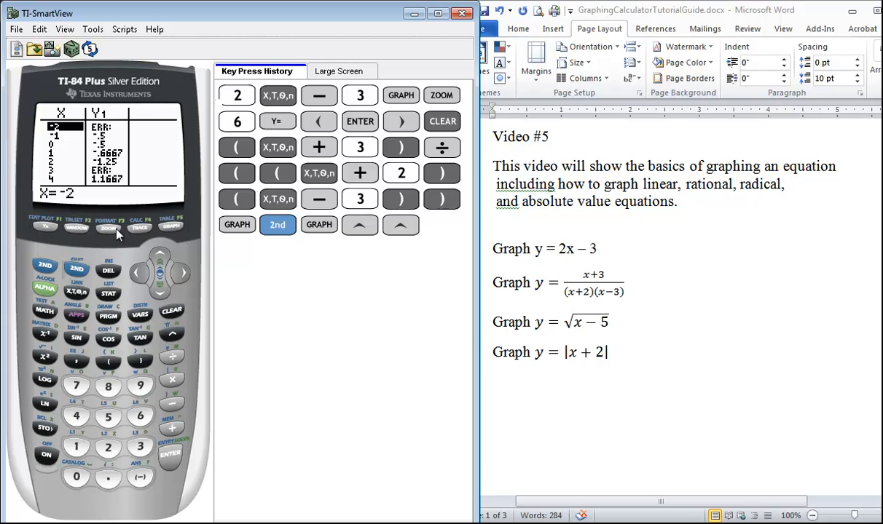
mouse_move(591, 334)
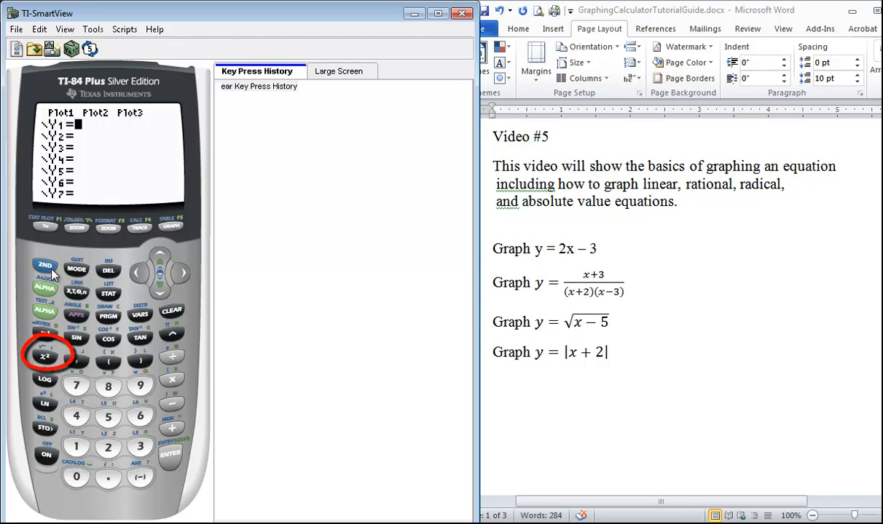
- Enter Y1=√(X−5) and graph the curve starting at x=5
click(43, 265)
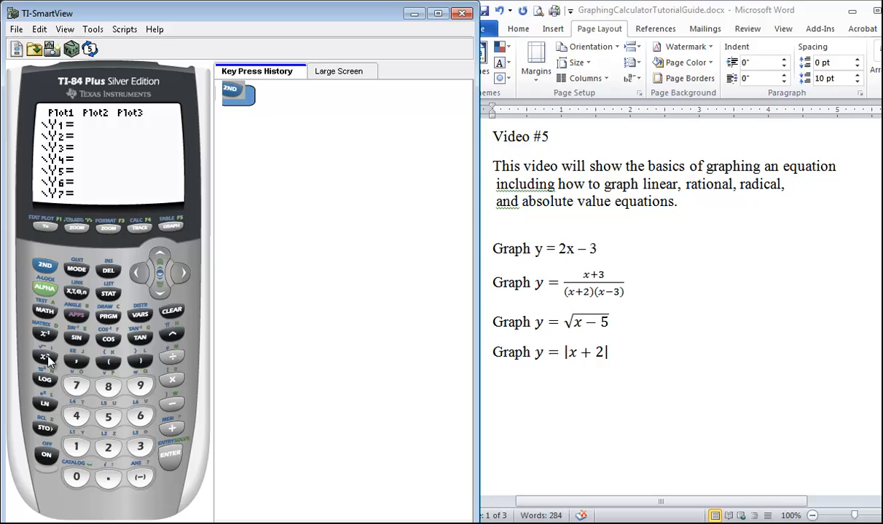
click(44, 357)
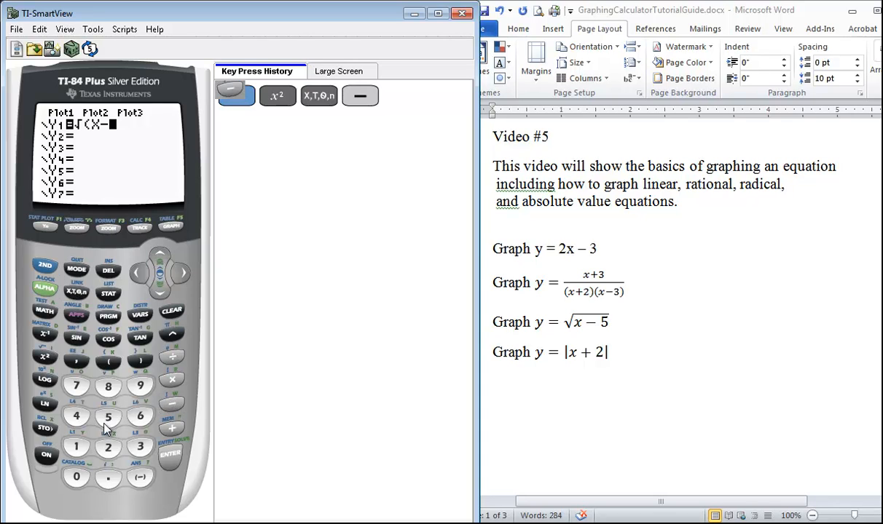
click(170, 417)
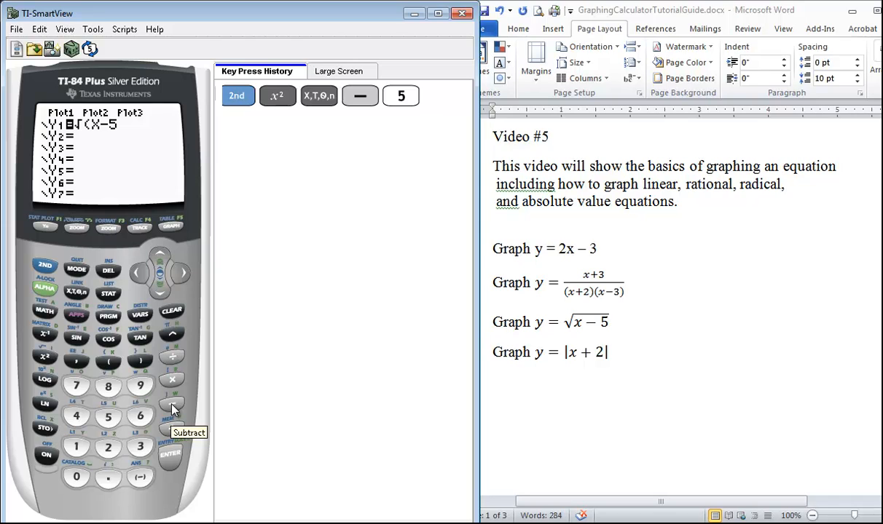
mouse_move(140, 373)
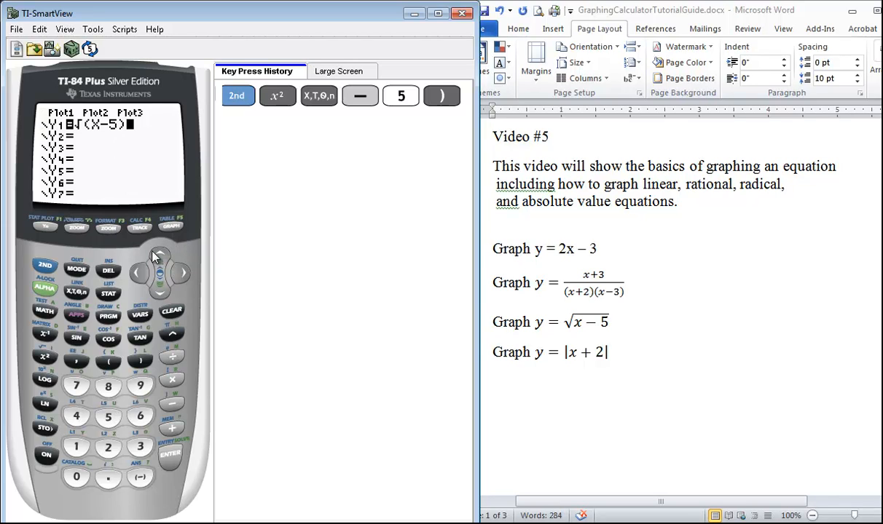
click(171, 228)
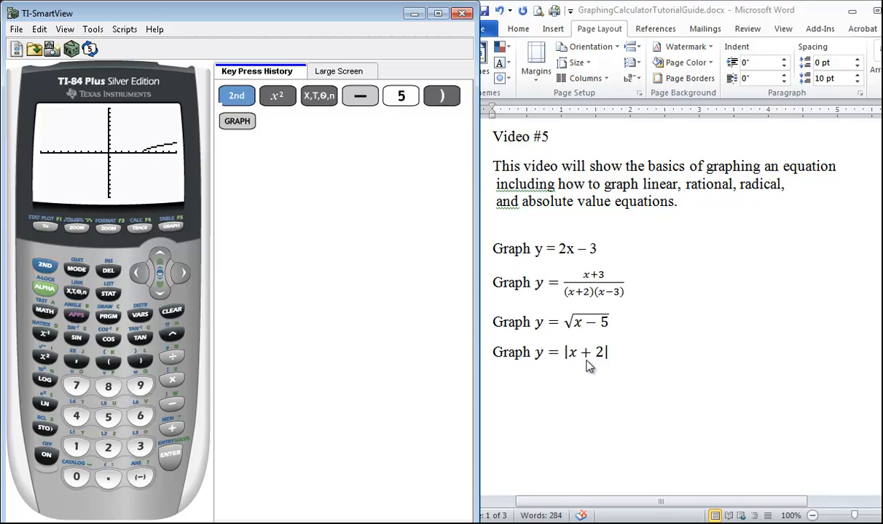
mouse_move(20, 245)
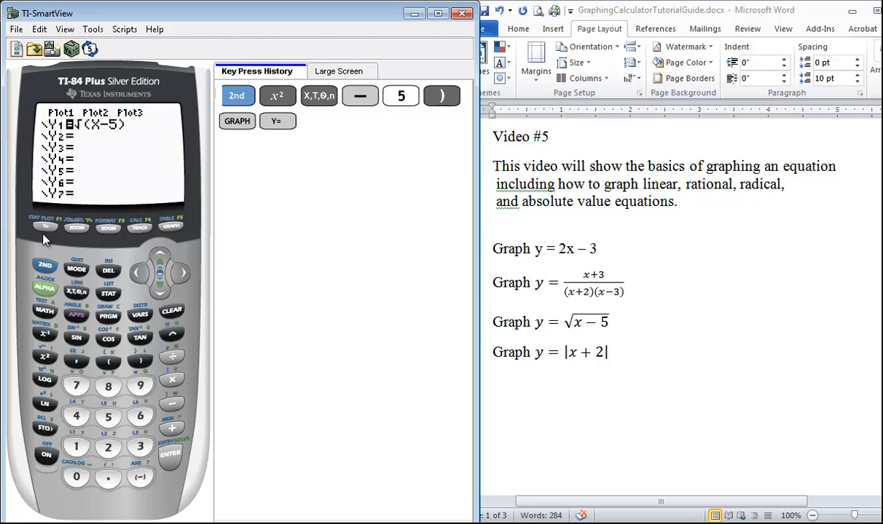
- Replace Y1 with abs(X+2) from the MATH NUM menu and graph the V-shaped curve
click(170, 309)
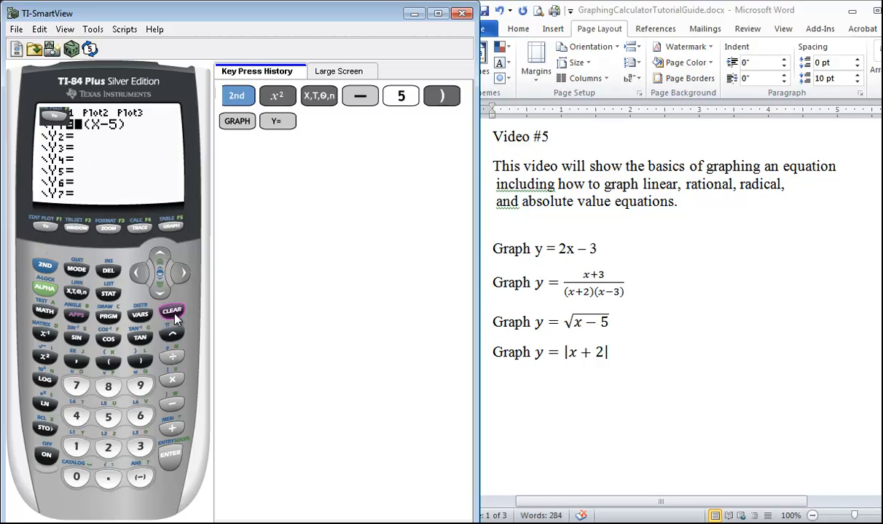
click(172, 310)
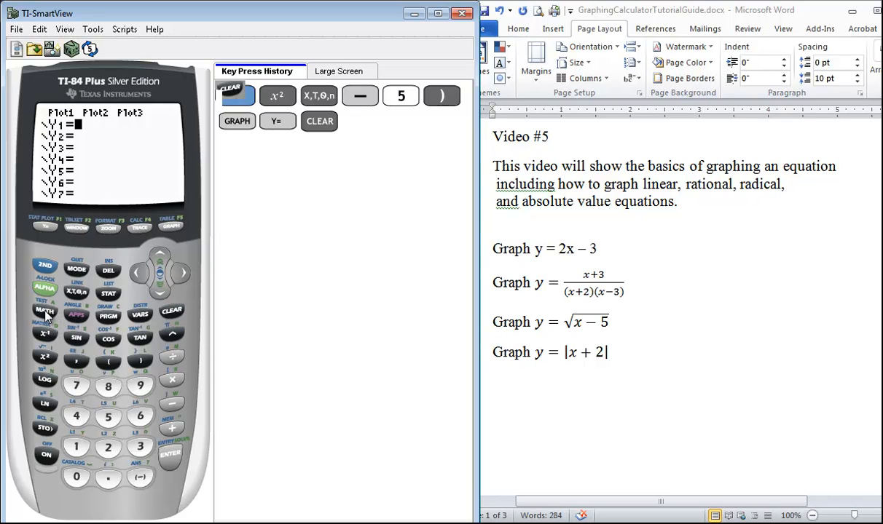
click(44, 313)
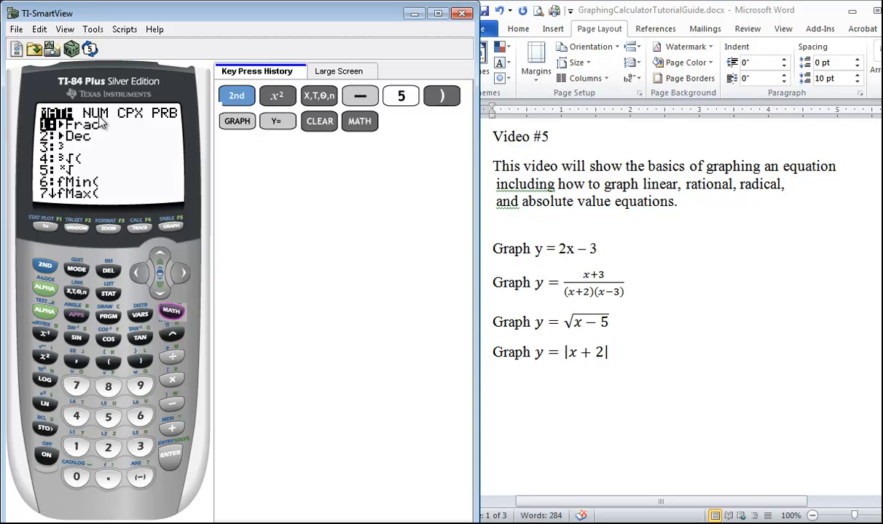
mouse_move(181, 274)
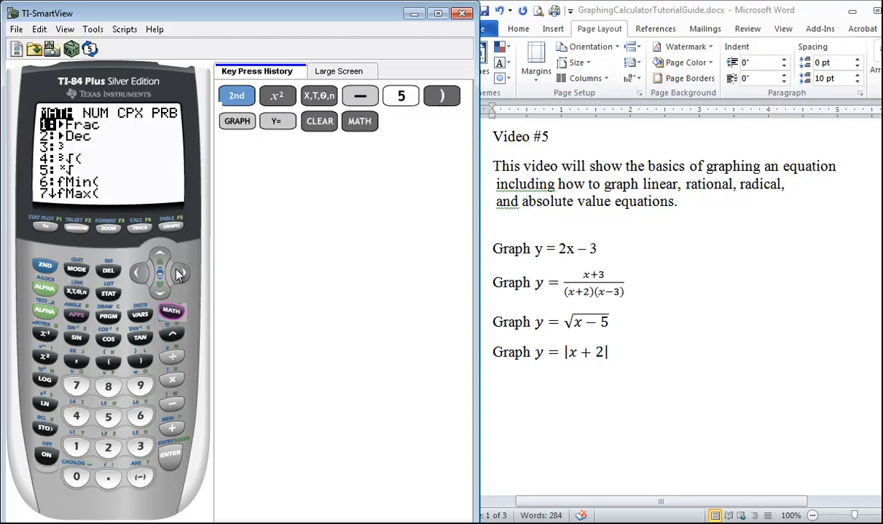
click(182, 273)
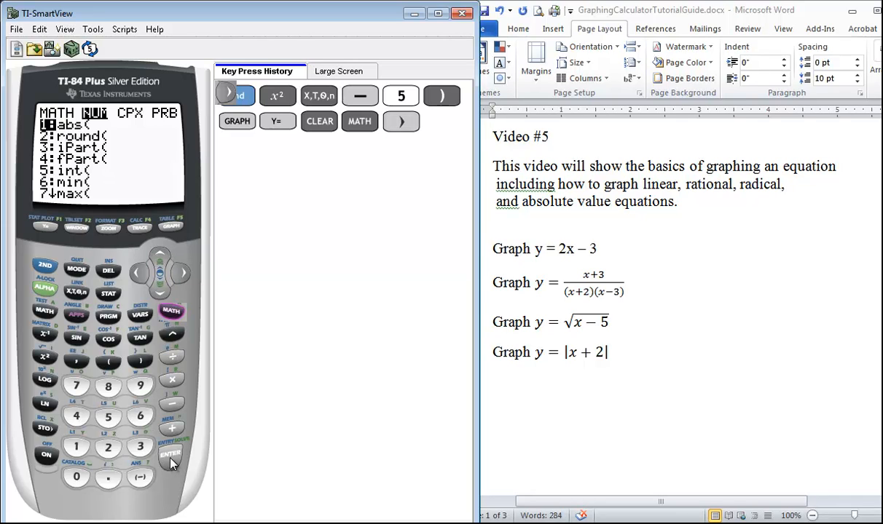
click(169, 455)
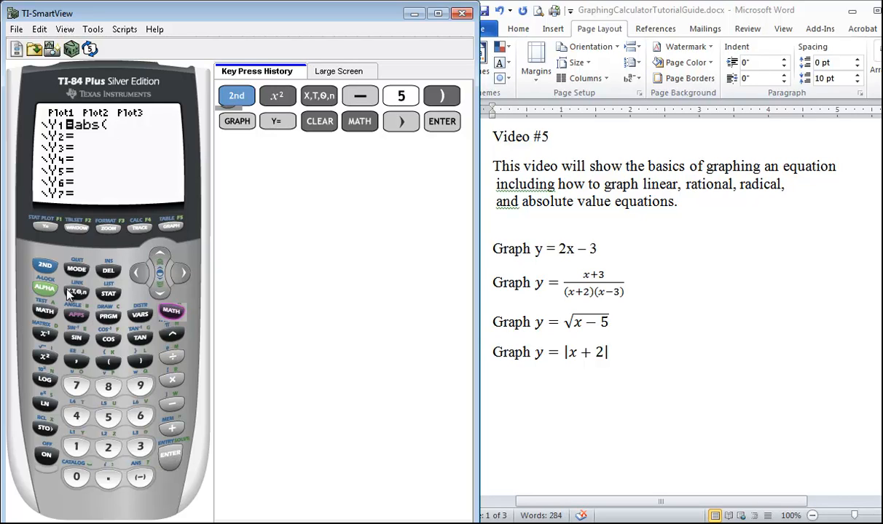
click(75, 291)
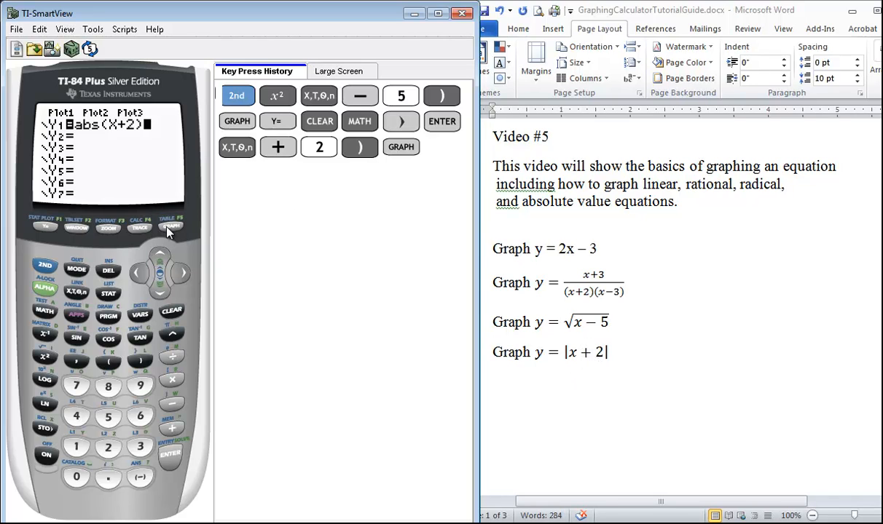
click(170, 227)
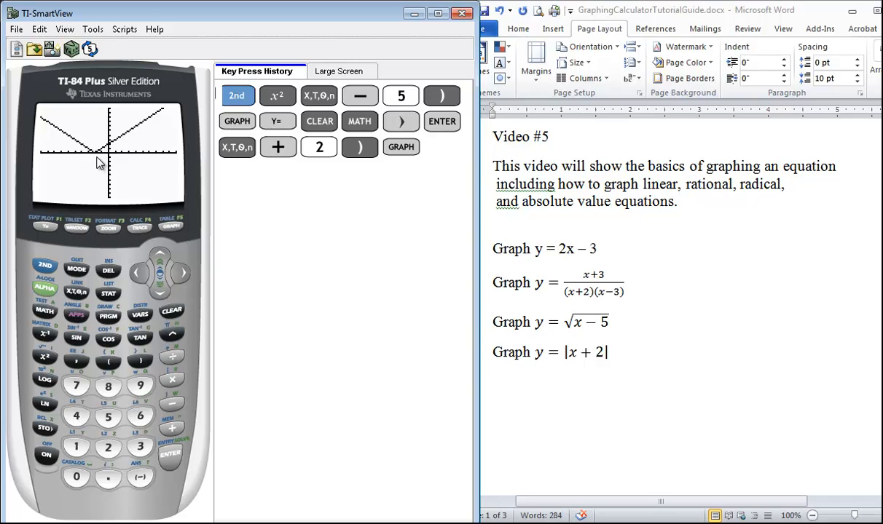